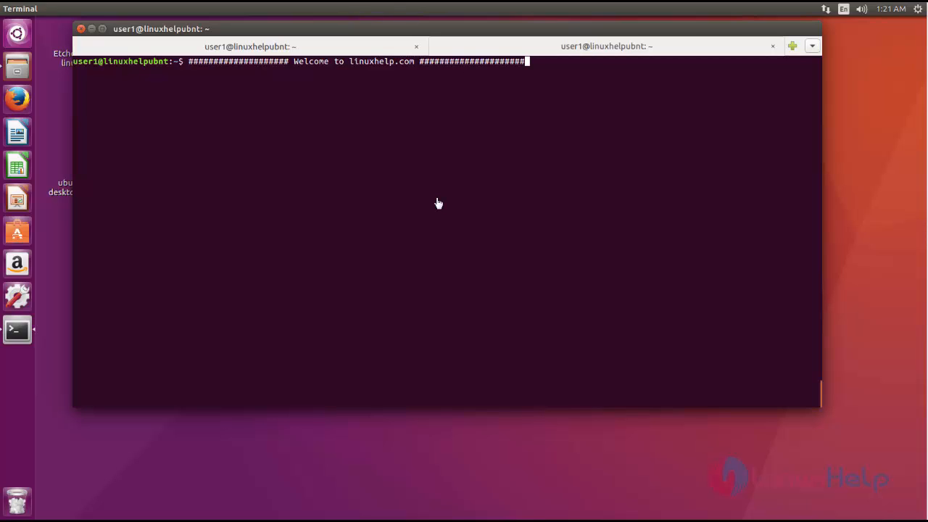
- Download Etcher-1.0.0-linux-x64.zip with wget and list the home folder to confirm it arrived
text(wget)
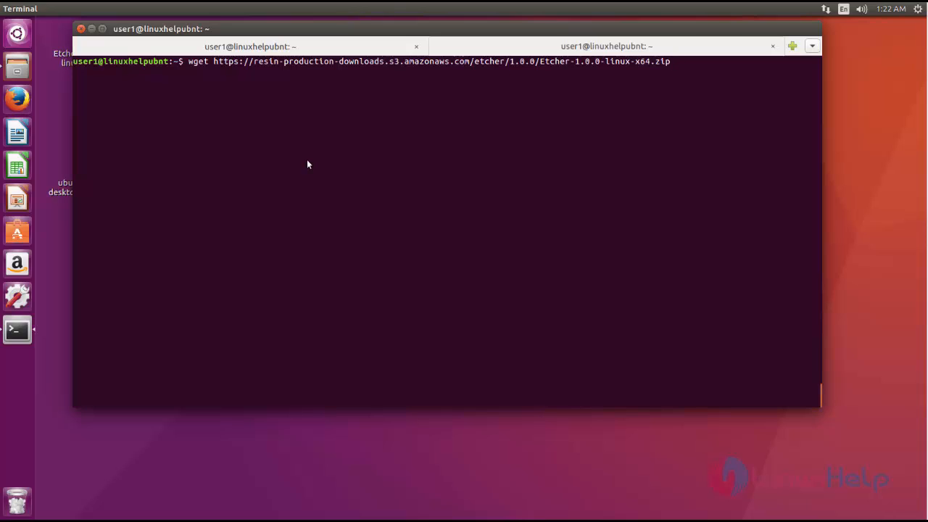
key(Return)
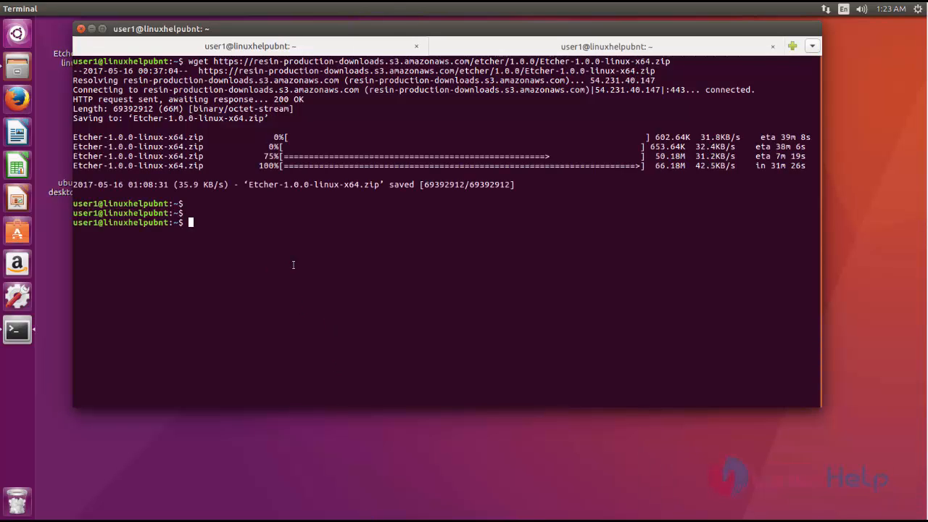
text(ll)
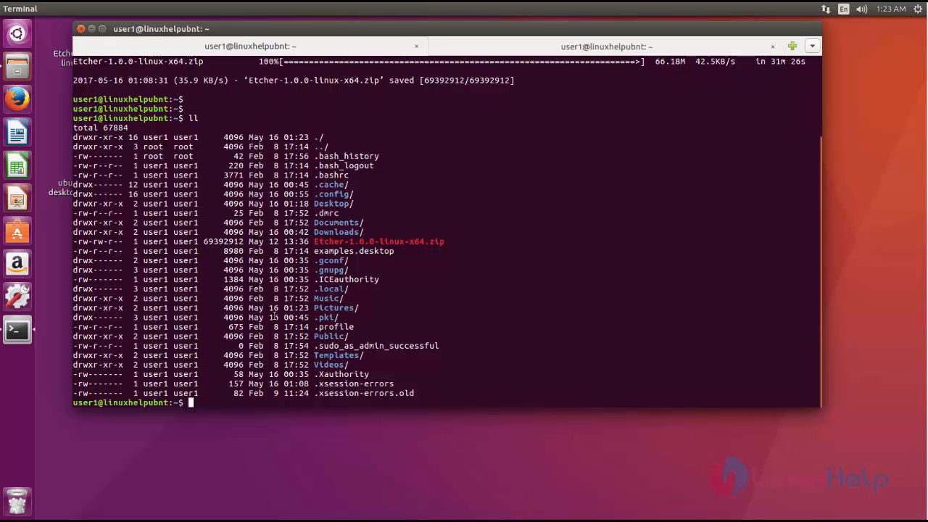
- Move Etcher-1.0.0-linux-x64.zip into /opt with sudo and list /opt
text(cd /)
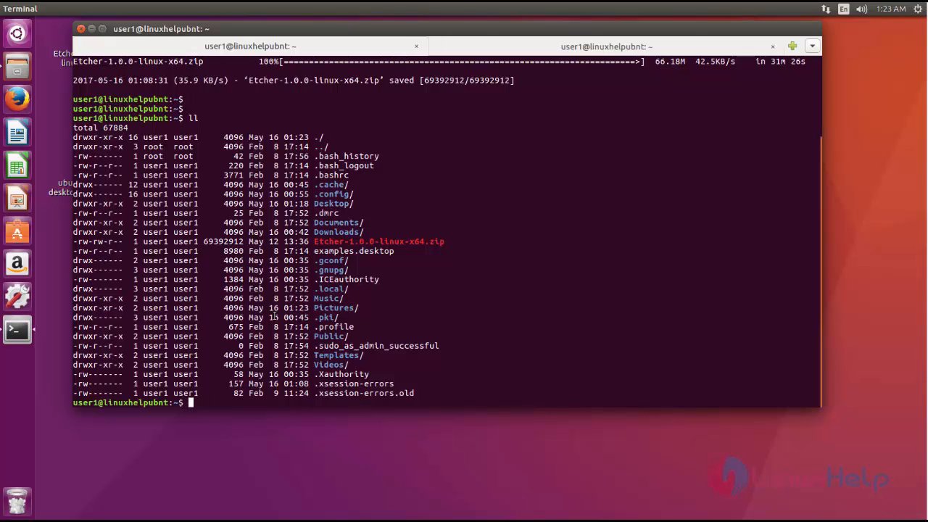
text(sudo mv)
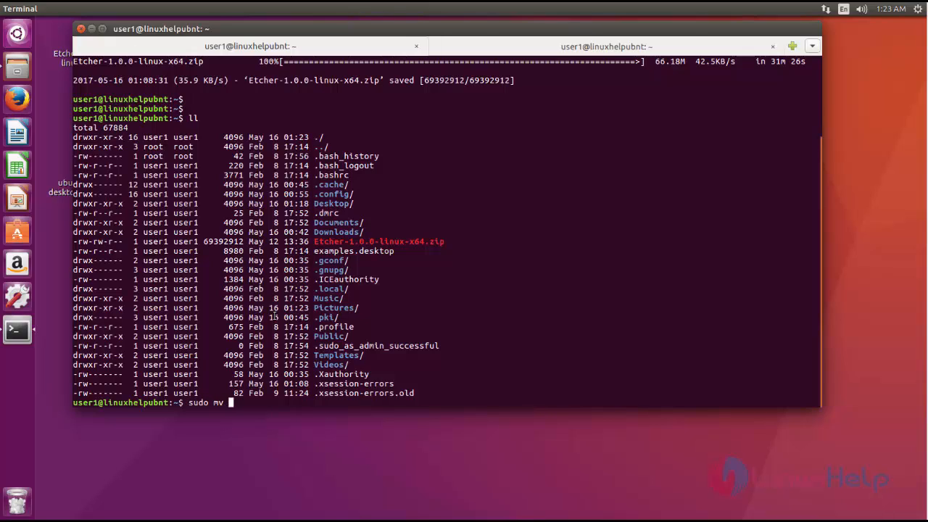
text(Etcher-1.0.0-linux-x64.zip /opt/)
text(cd /opt/)
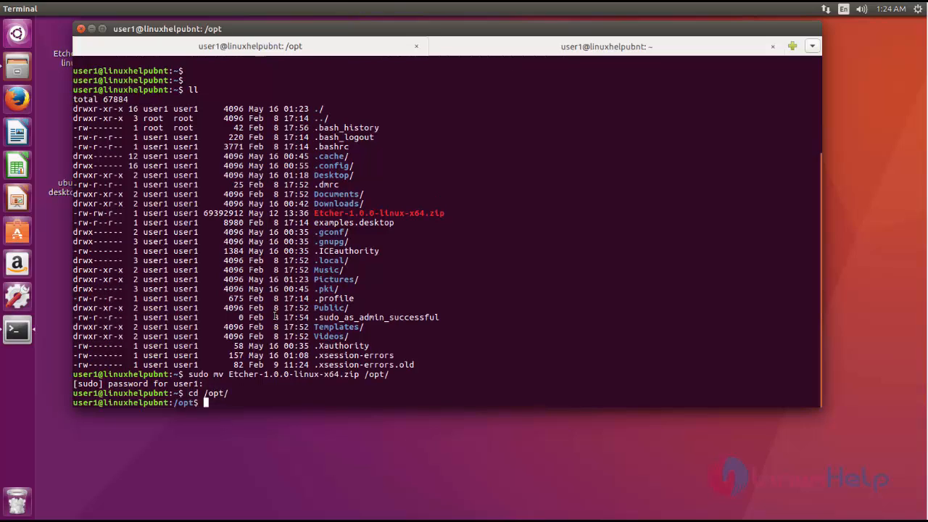
text(ll)
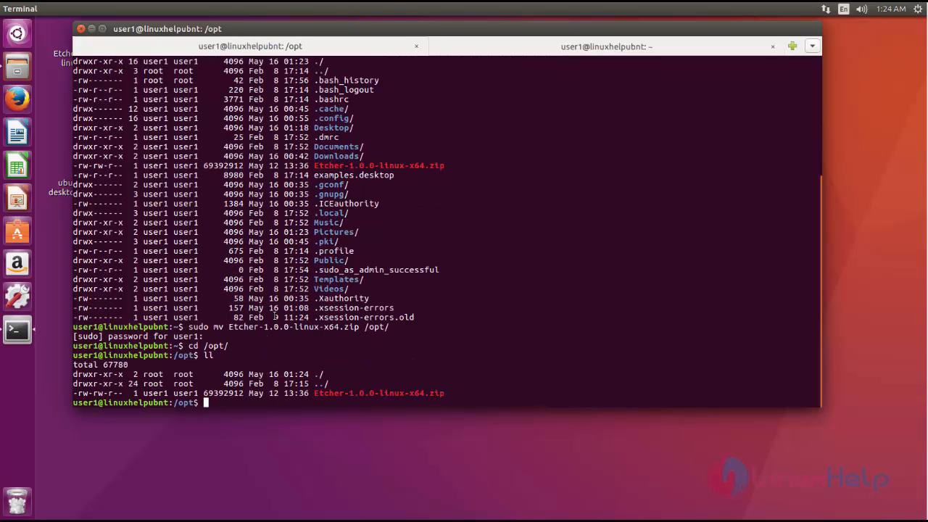
- Attempt mkdir Etcher-1.0.0-linux-x64 in /opt, which is denied for lack of permission
text(mkd)
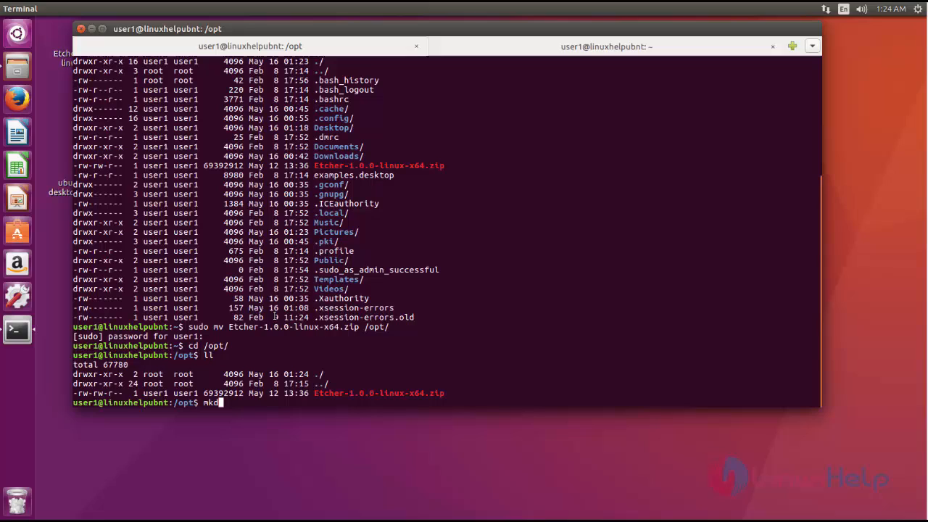
text(ir Etcher-1.0.0-linux-x64.zip)
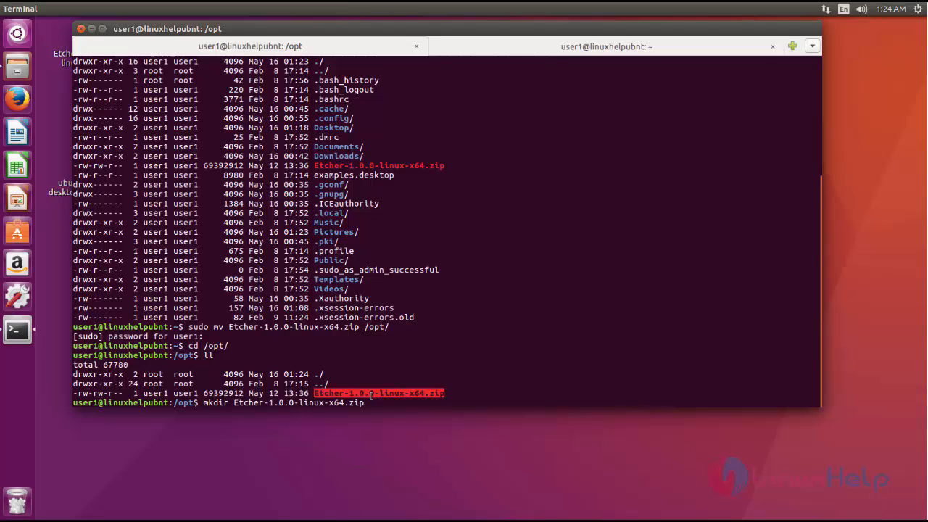
key(BackSpace)
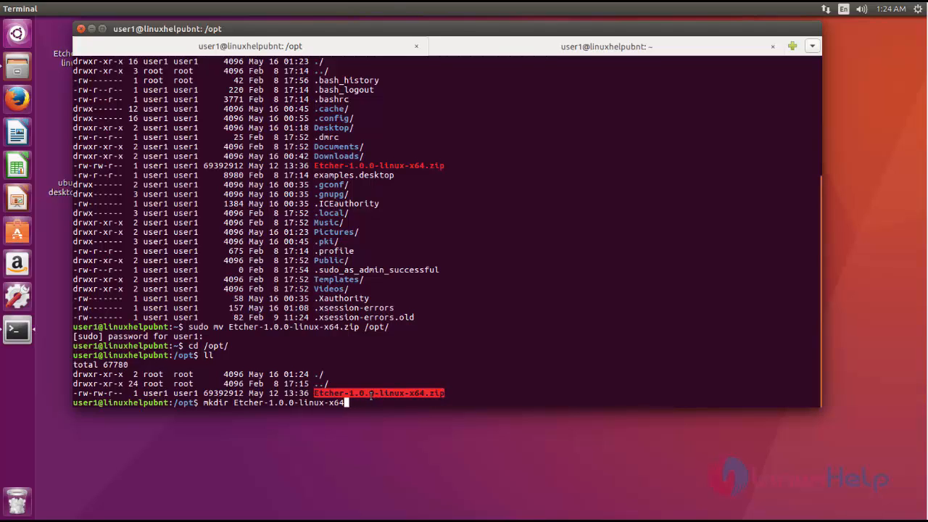
key(Return)
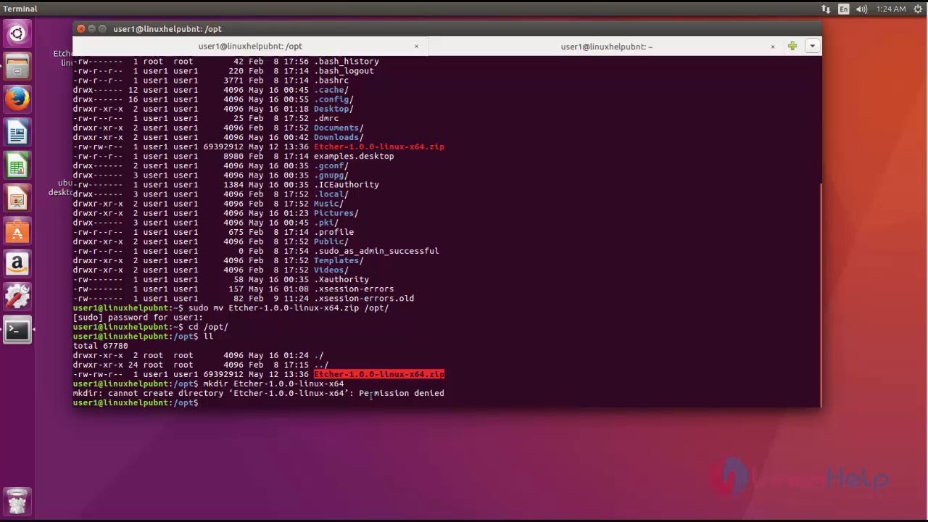
text(mkdir Etcher-1.0.0-linux-x64)
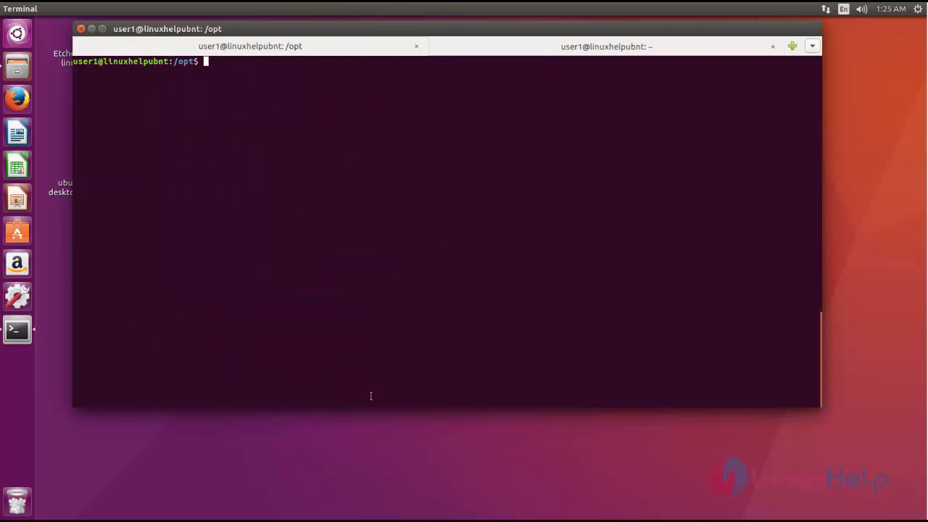
- Move Etcher-1.0.0-linux-x64.zip into the Etcher-1.0.0-linux-x64 folder and change into it
text(mv Etcher-1.0.0-linux-x64)
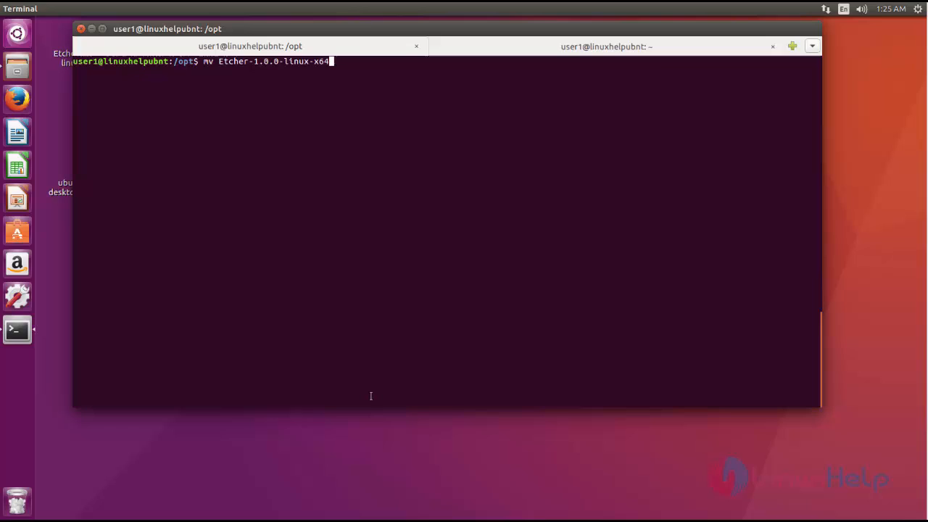
text(.zip Etcher-1.0.0-linux-x64/)
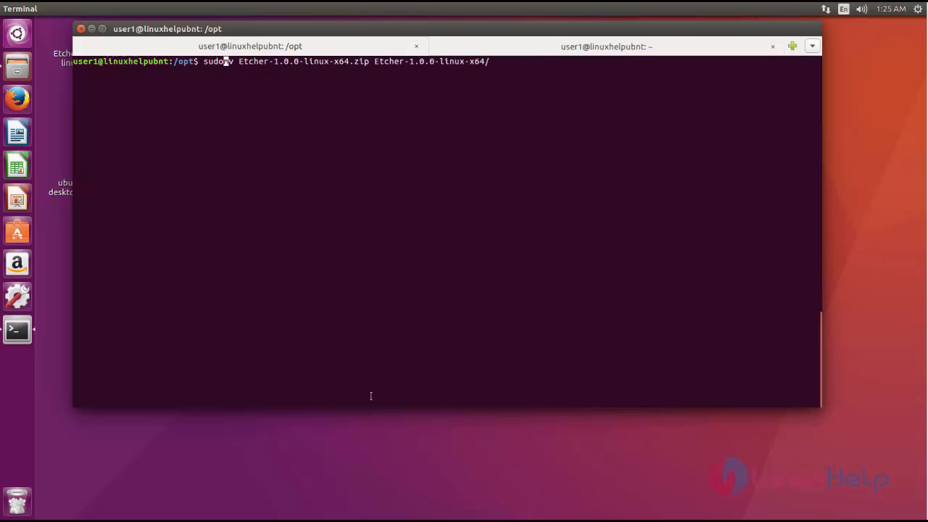
key(Return)
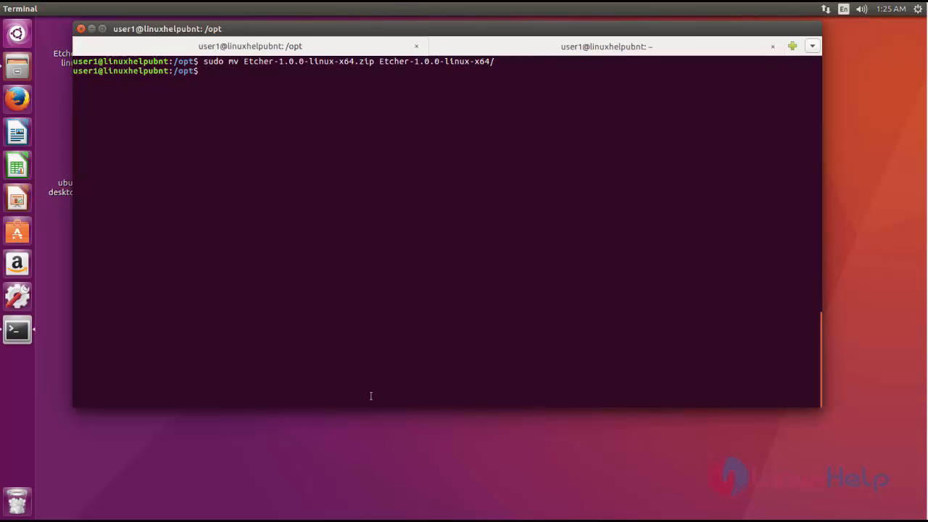
text(cd E)
text(ll)
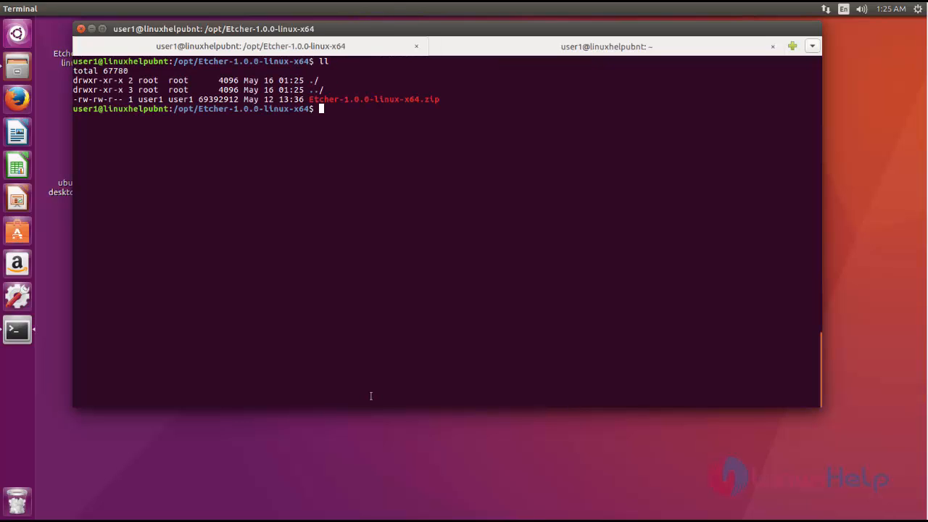
- Unzip the Etcher archive with sudo to extract the AppImage
text(sudo)
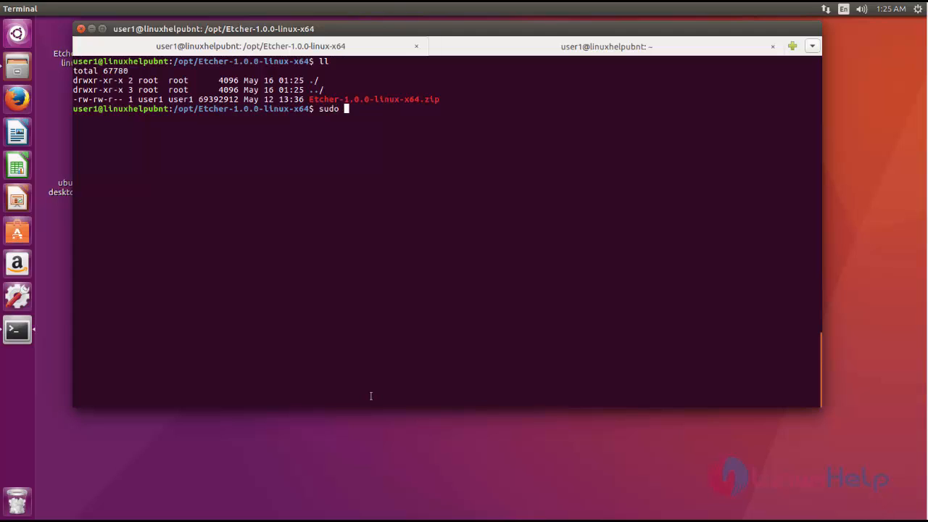
text(un)
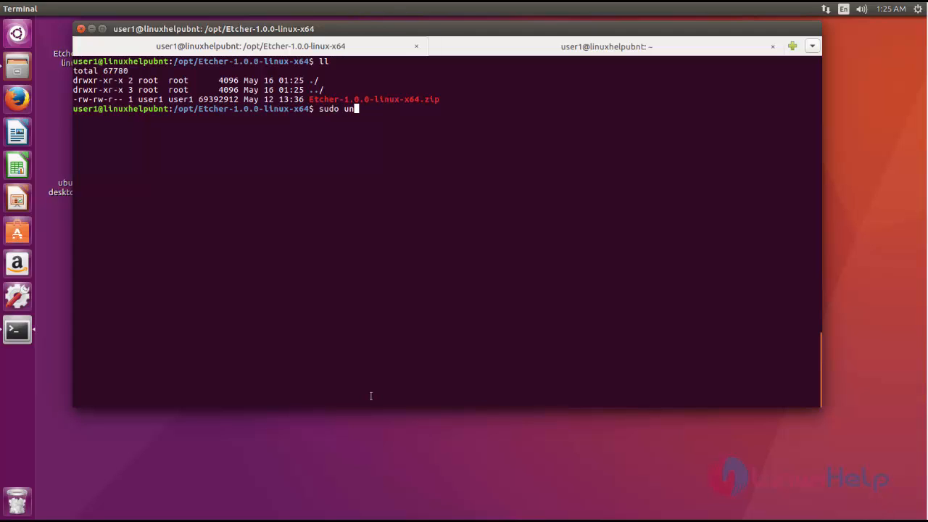
text(zip Etcher-1.0.0-linux-x64.zip)
text(ll)
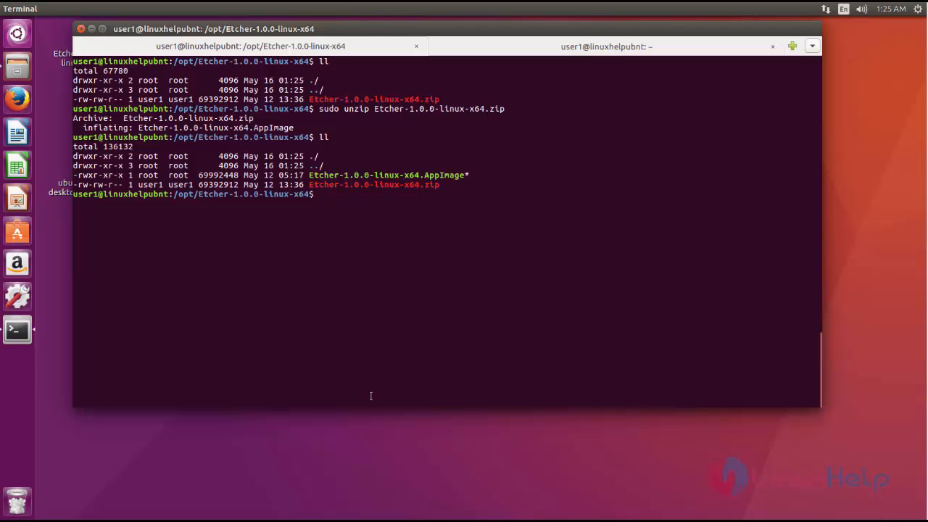
- Run Etcher-1.0.0-linux-x64.AppImage as root so the Etcher window launches
text(./)
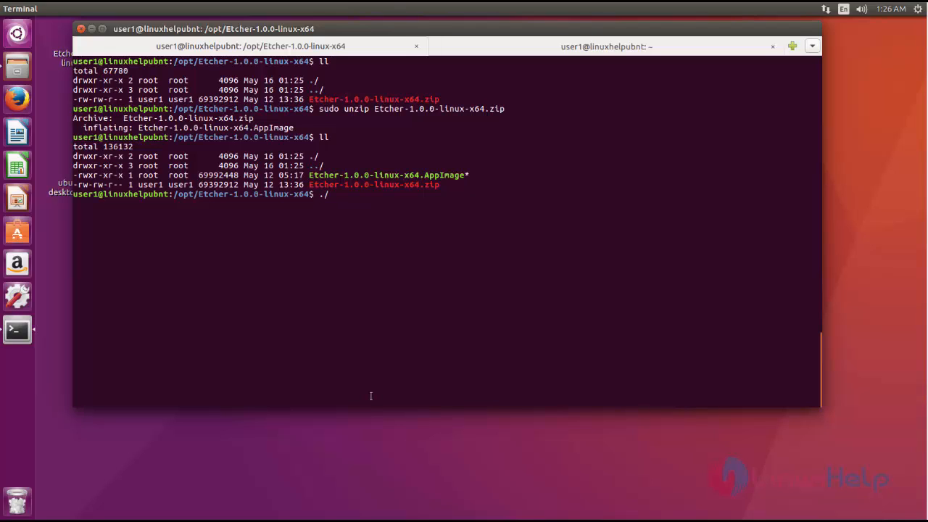
text(Etcher-1.0.0-linux-x64.AppImage)
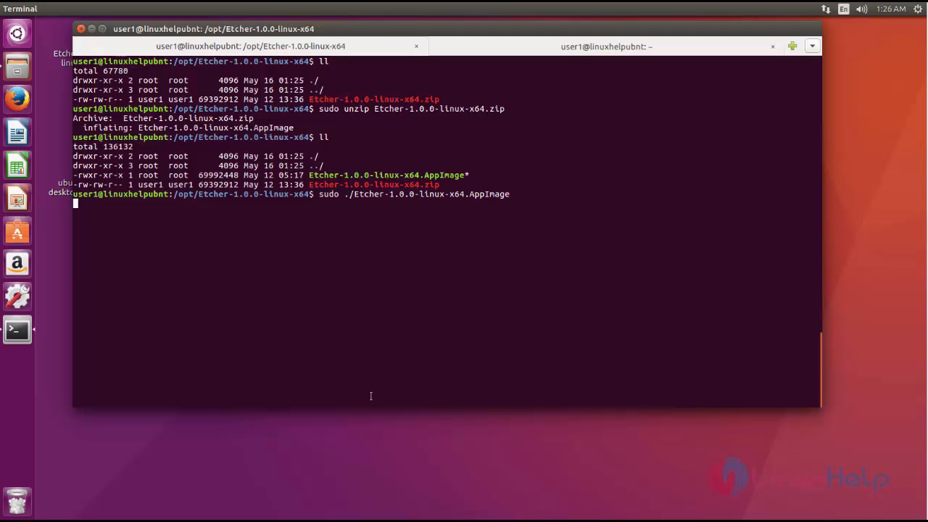
key(Return)
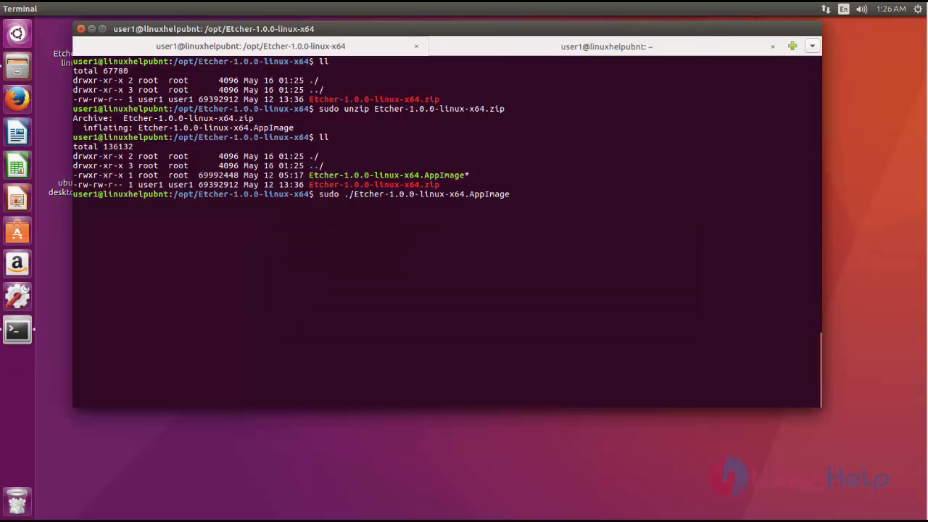
key(Return)
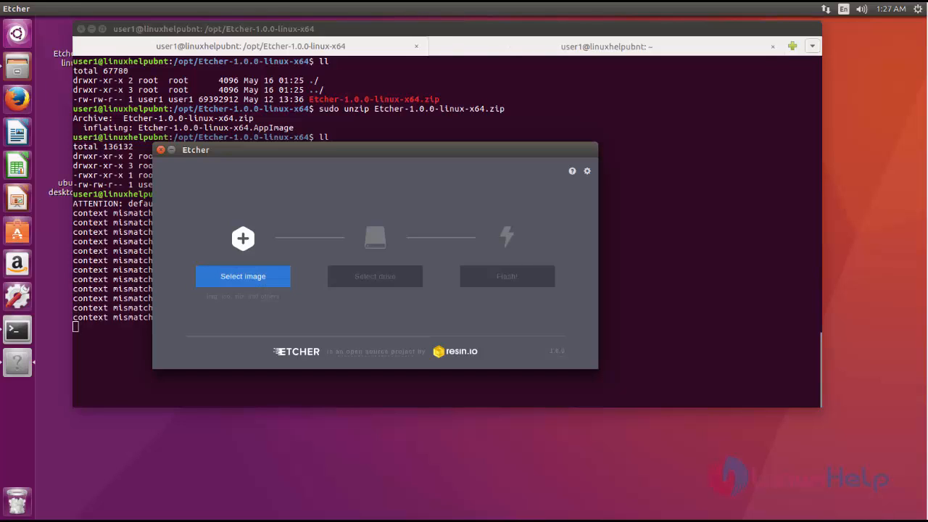
- Select ubuntu-16.04-desktop-amd64.iso from the Desktop as the image to flash
click(242, 275)
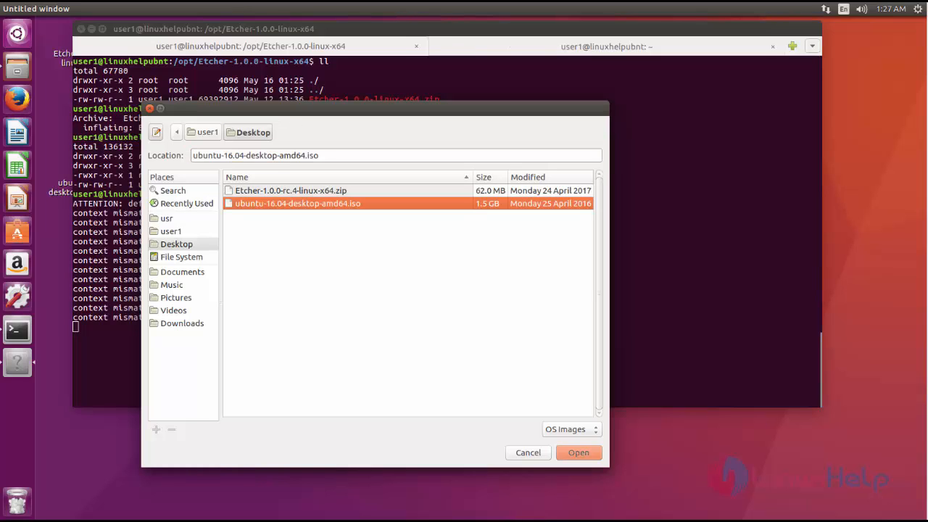
click(577, 452)
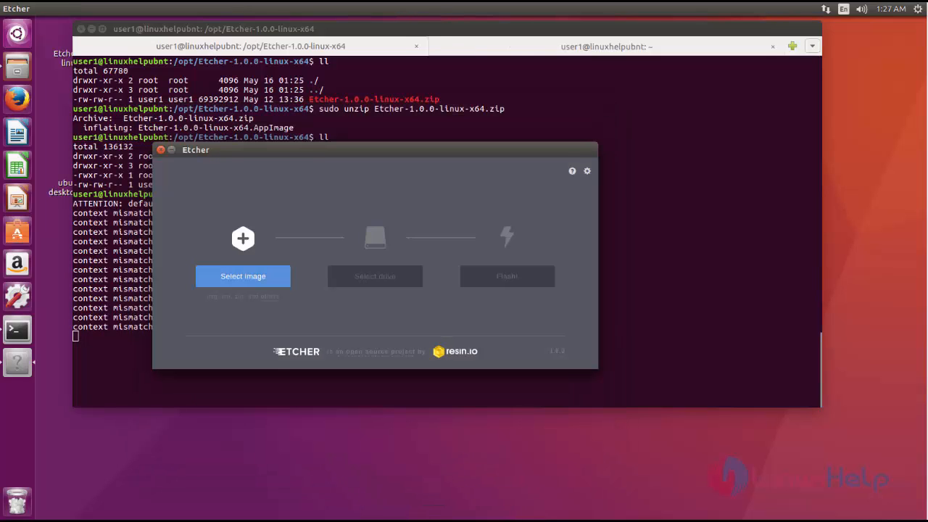
click(244, 276)
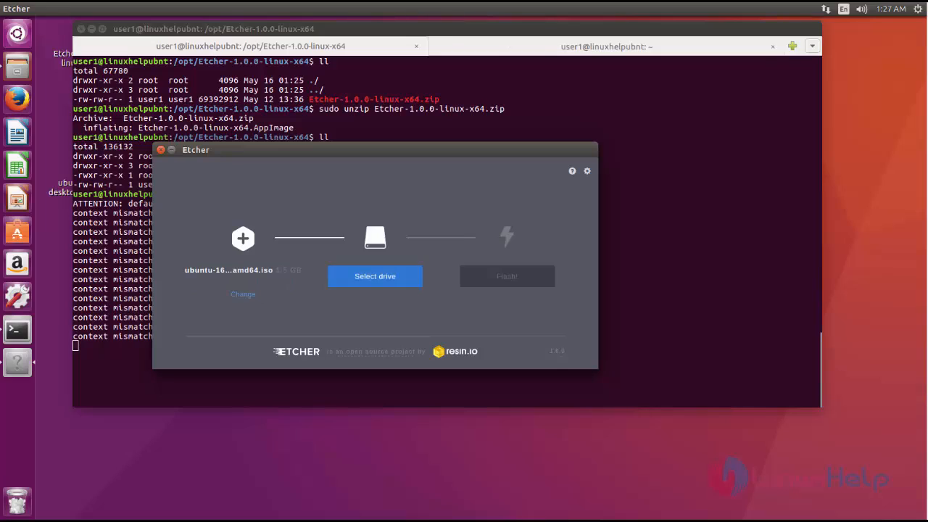
click(374, 275)
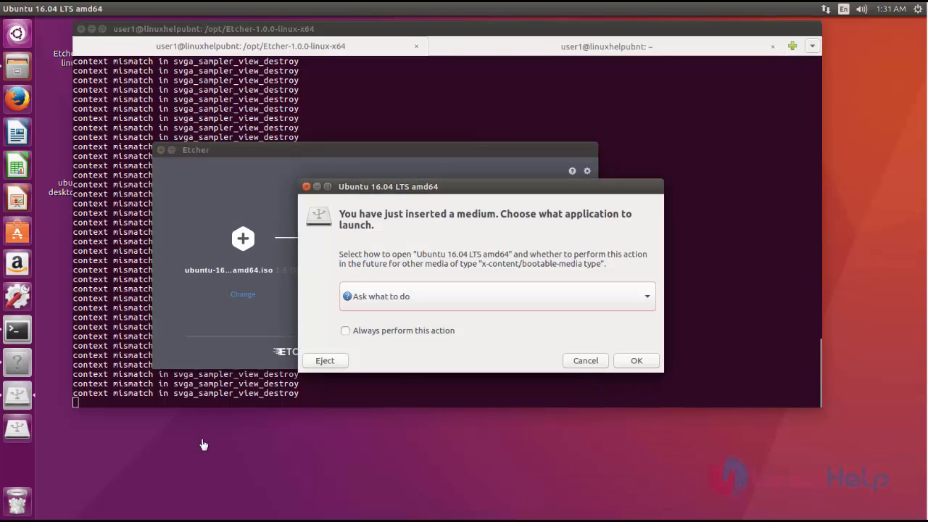
- Dismiss the media prompt, keep the Transcend 8GB drive as target and flash the Ubuntu ISO
click(586, 359)
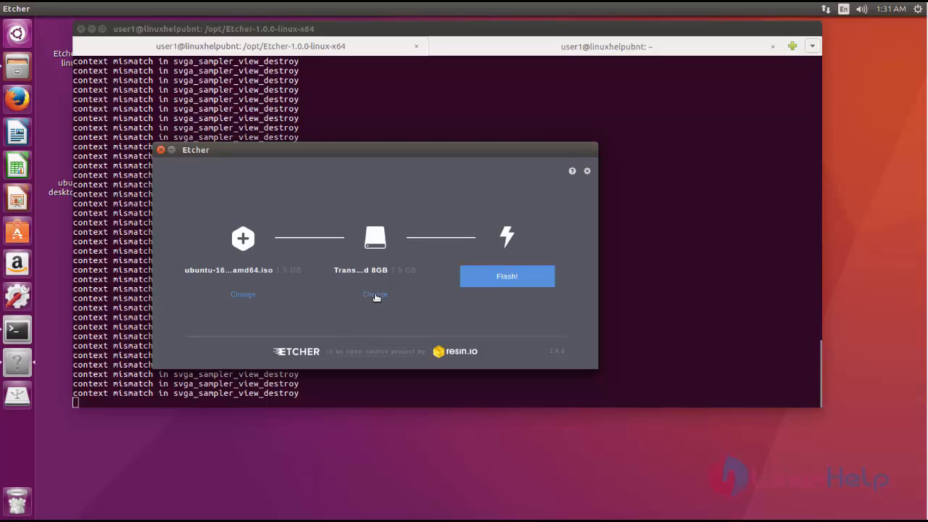
click(374, 293)
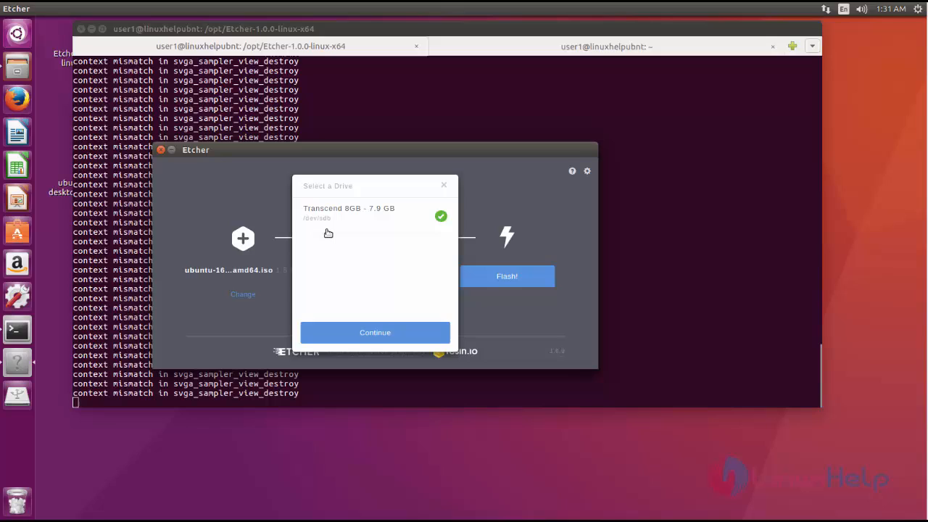
mouse_move(374, 242)
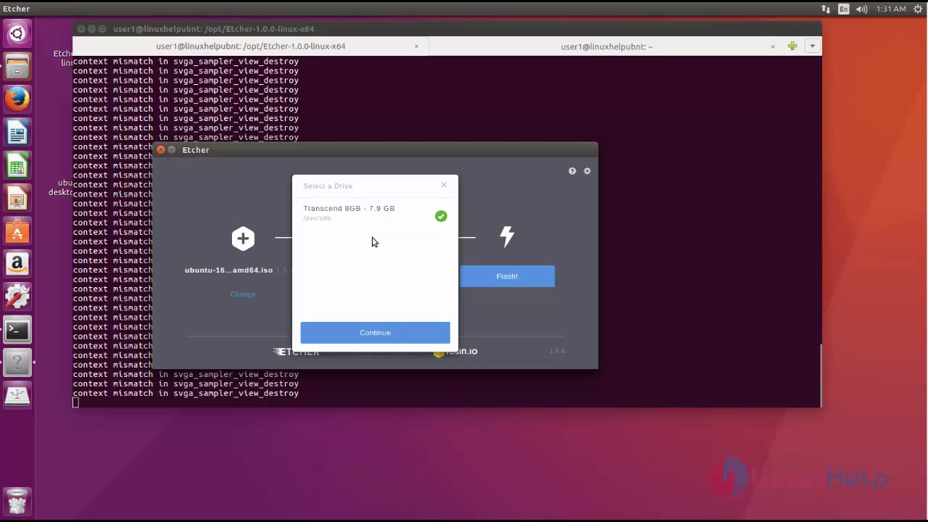
mouse_move(453, 188)
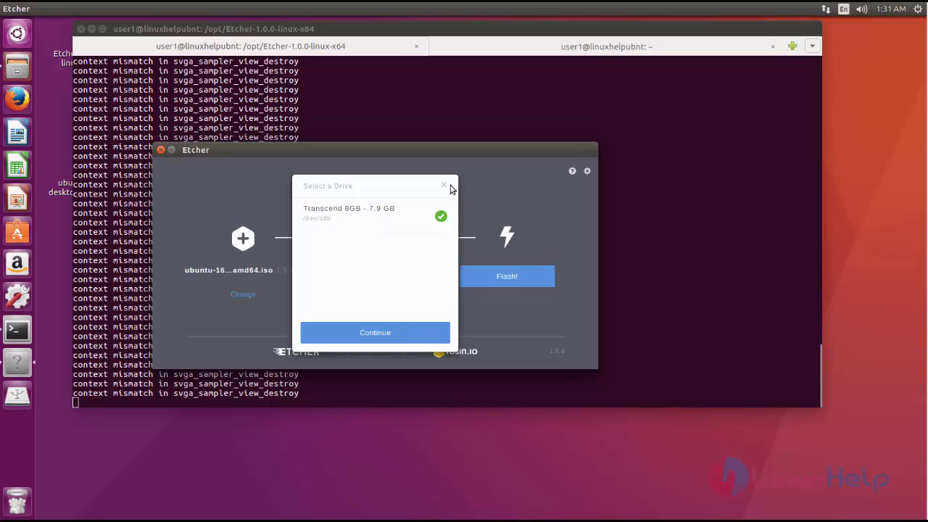
mouse_move(376, 371)
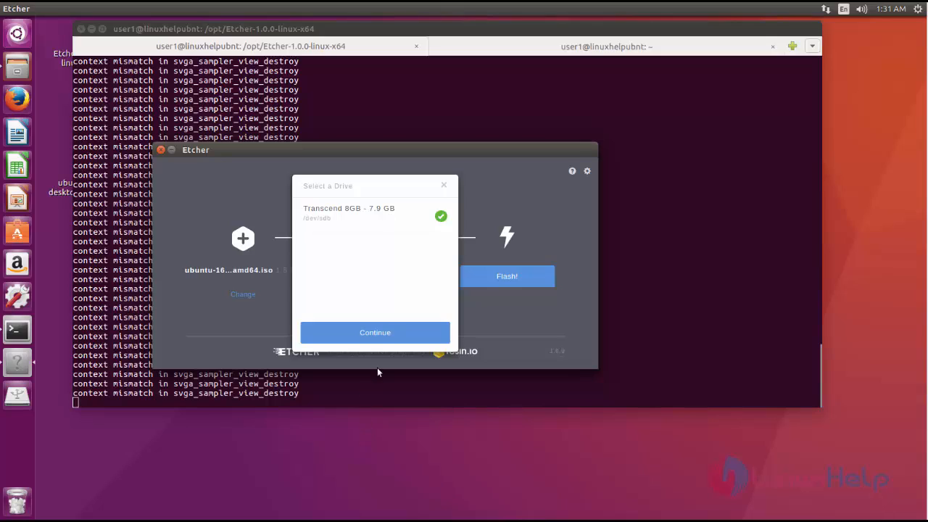
click(374, 332)
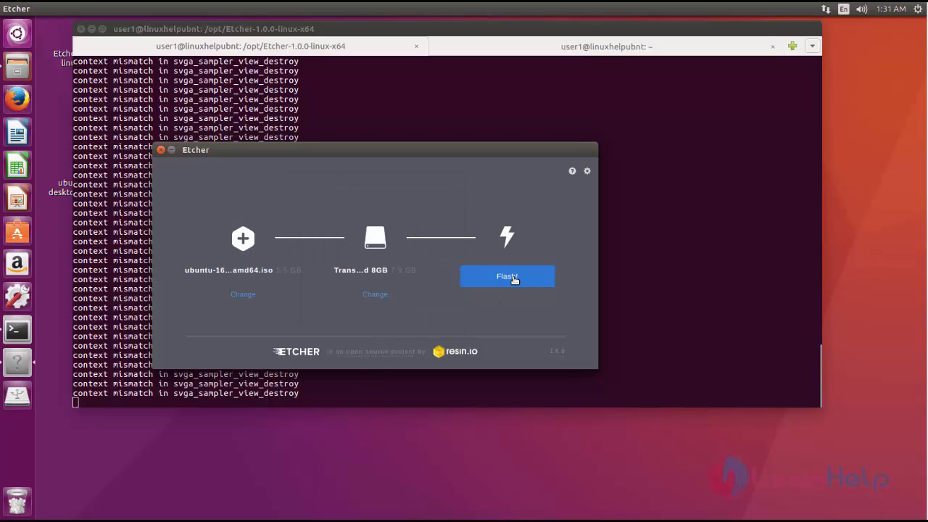
click(508, 275)
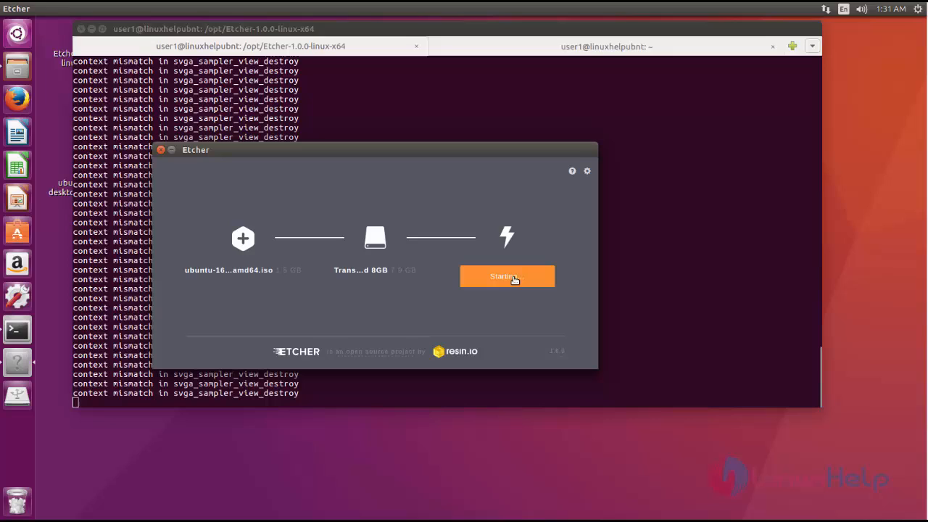
click(507, 275)
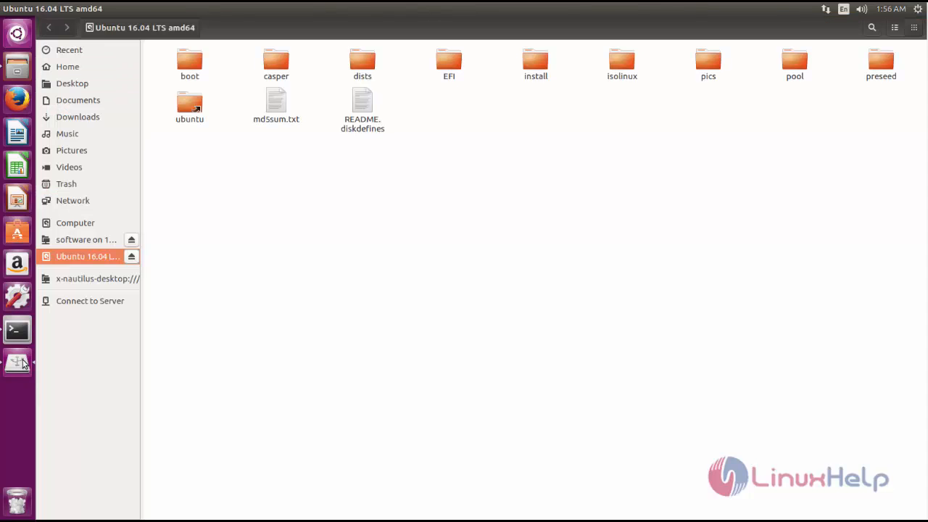
mouse_move(302, 227)
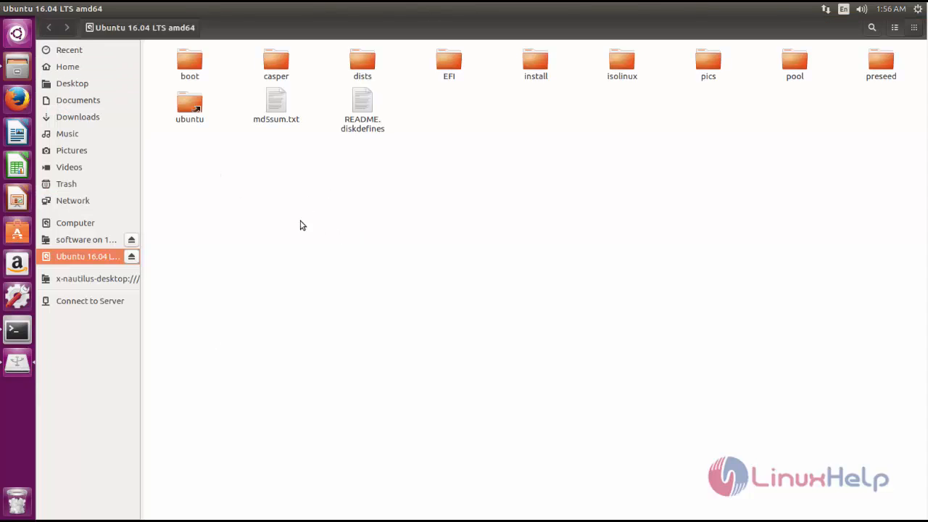
mouse_move(304, 220)
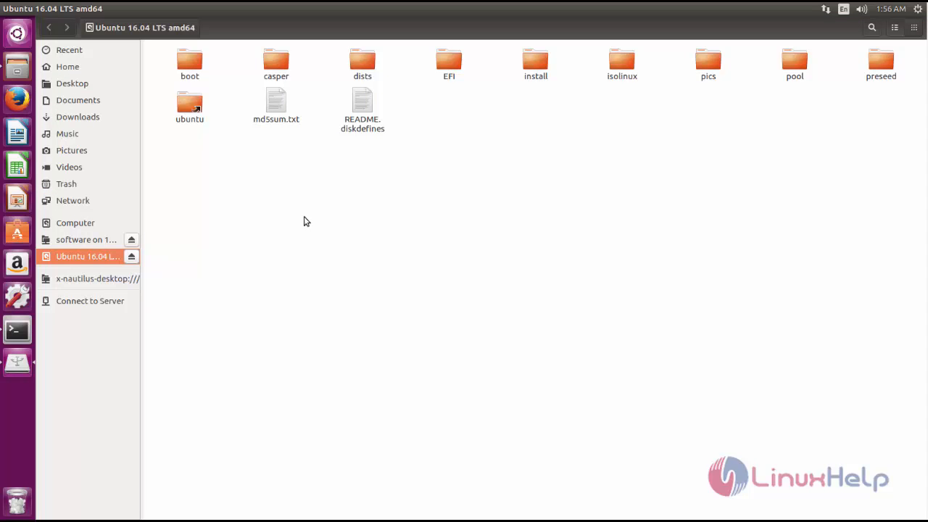